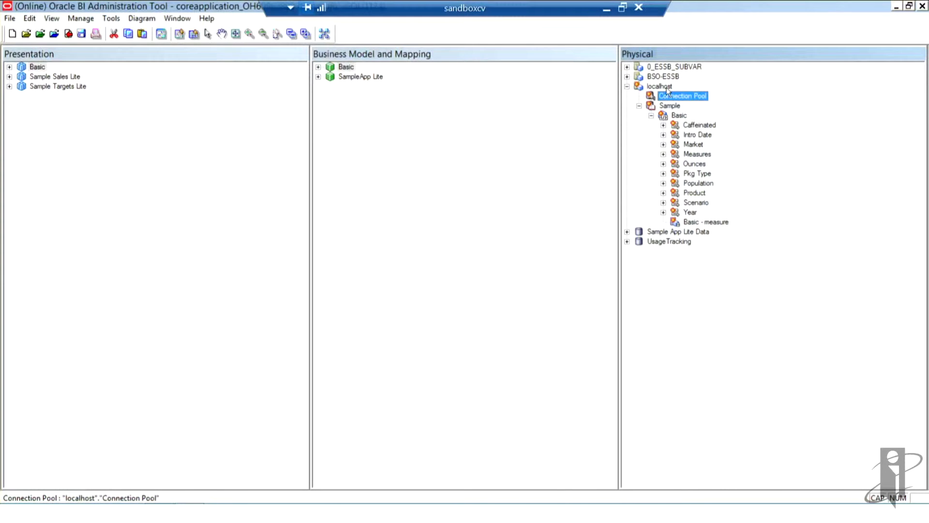
# Step: Rename the localhost Essbase physical database to BSO_Import
pyautogui.click(659, 86)
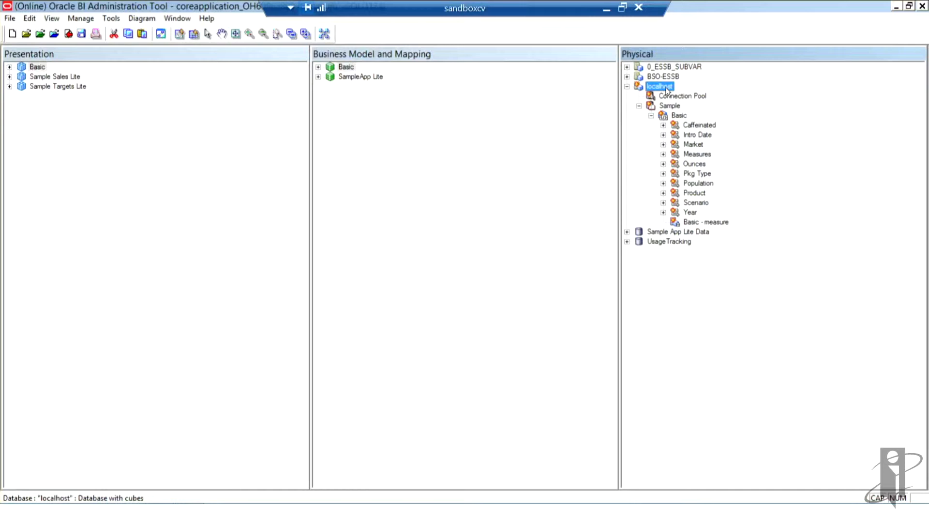
pyautogui.moveTo(673, 92)
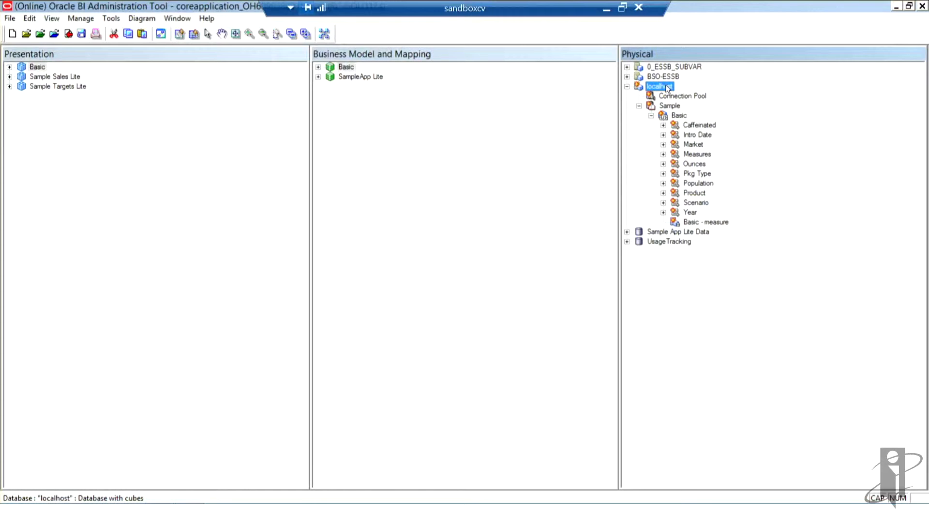
pyautogui.rightClick(659, 86)
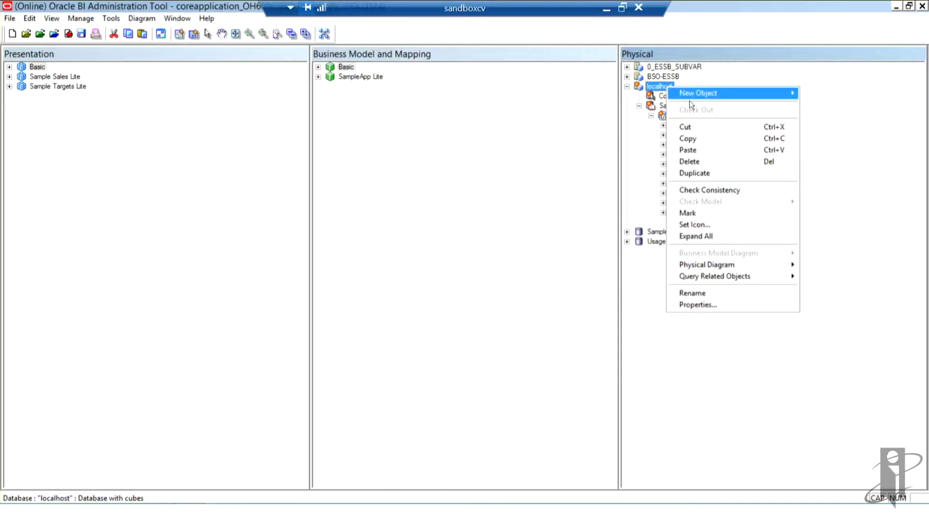
pyautogui.moveTo(708, 292)
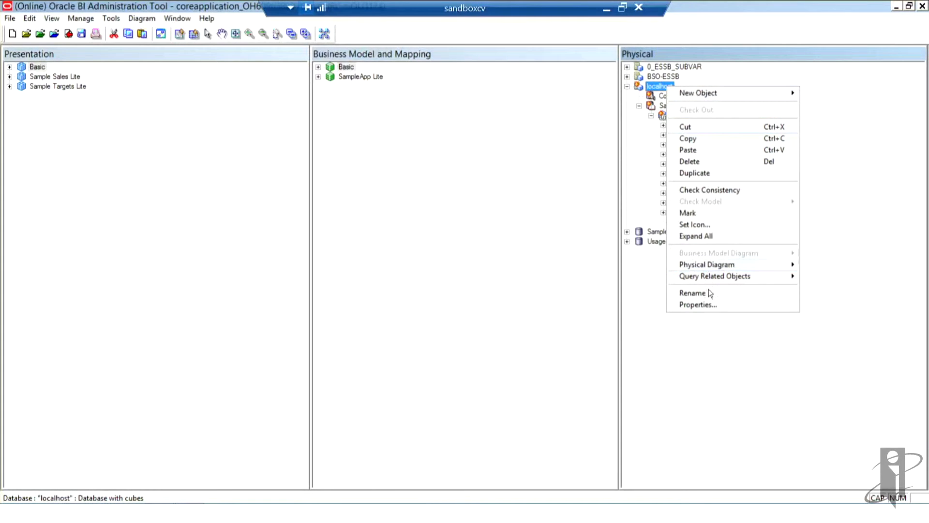
pyautogui.moveTo(708, 292)
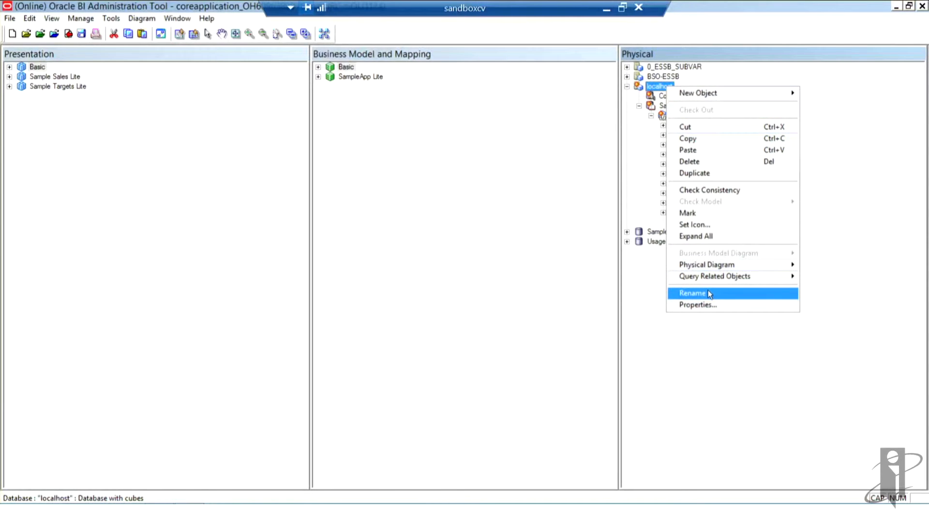
pyautogui.click(692, 293)
pyautogui.write('BSO_Import')
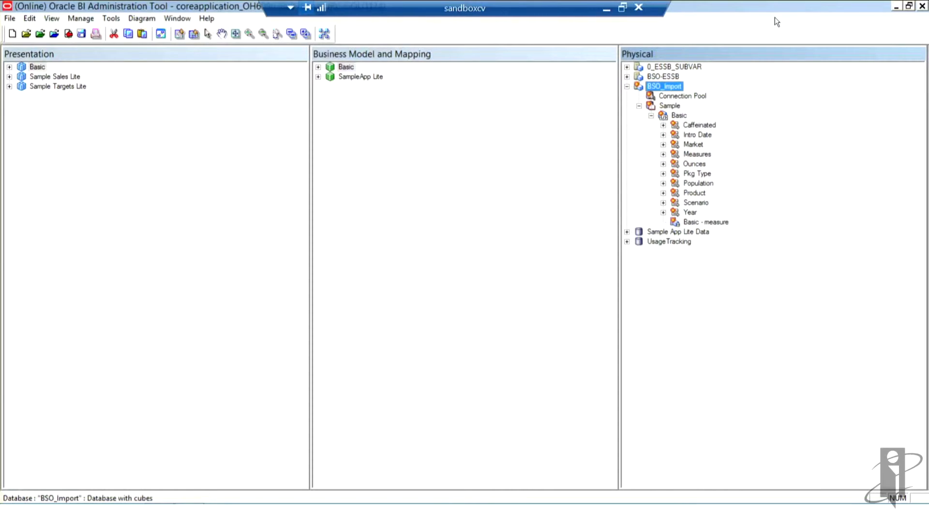
pyautogui.moveTo(698, 98)
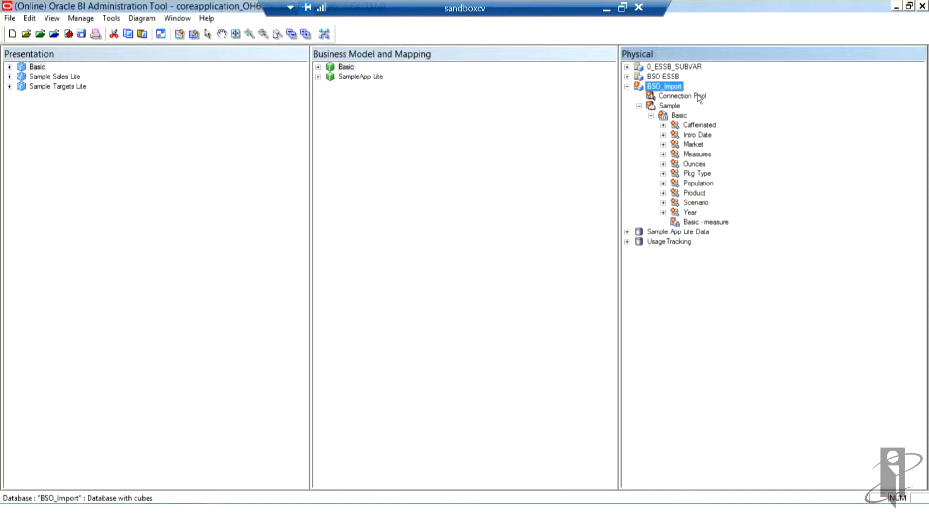
pyautogui.click(682, 96)
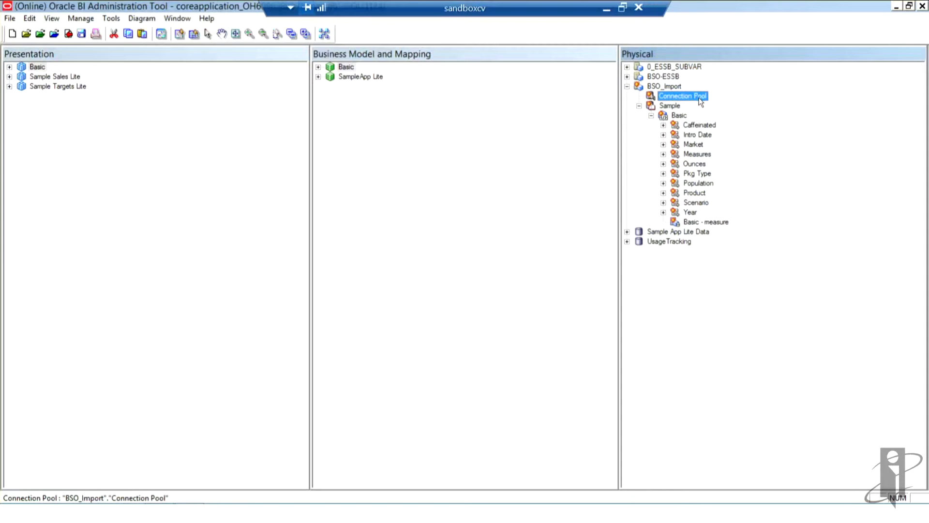
# Step: Rename BSO_Import's connection pool to 'Connection Pool_BSO_Import'
pyautogui.rightClick(682, 95)
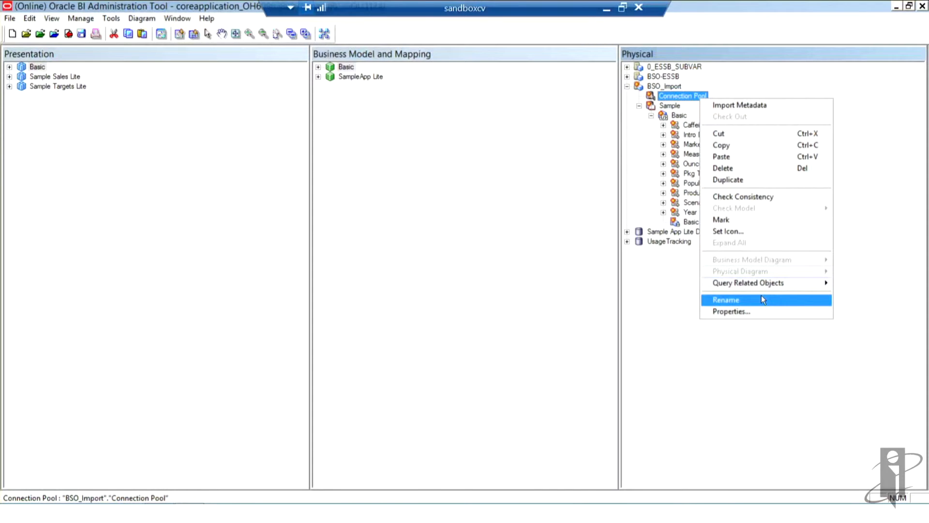
pyautogui.click(725, 299)
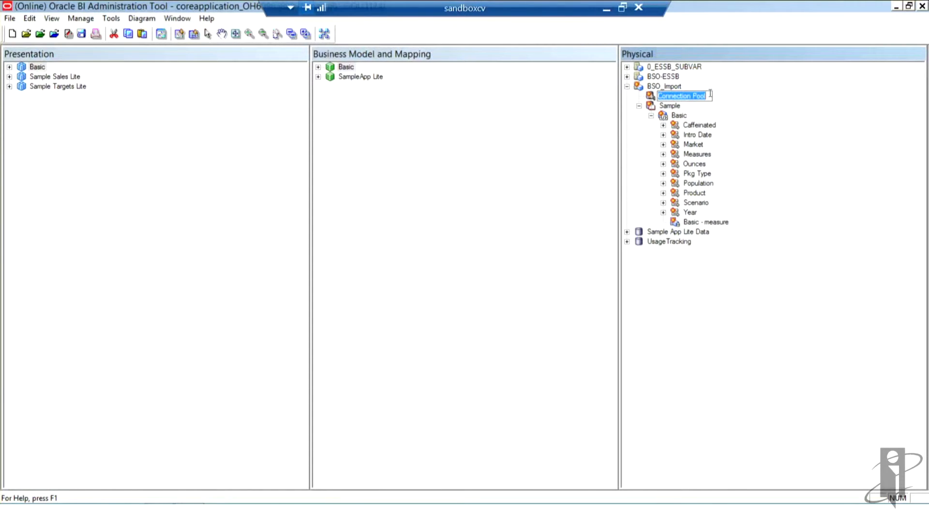
pyautogui.click(682, 95)
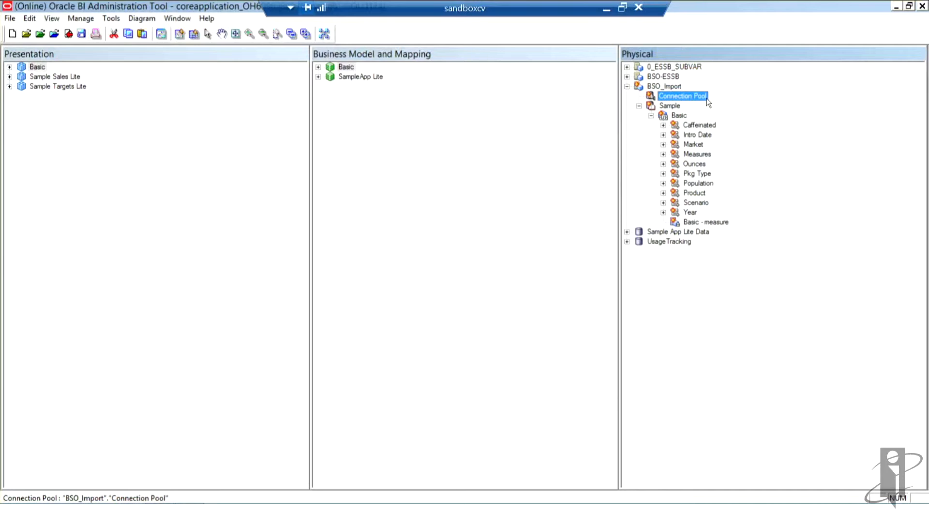
pyautogui.rightClick(682, 95)
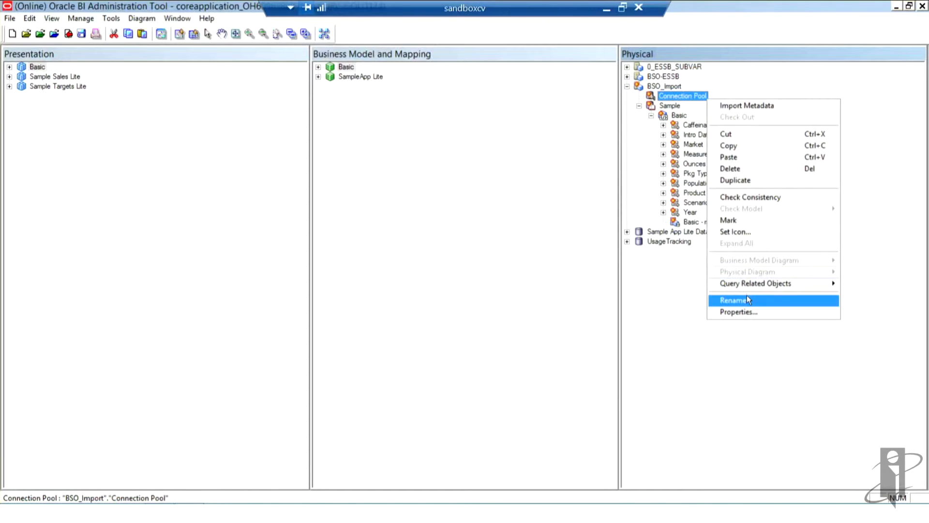
pyautogui.click(734, 300)
pyautogui.write('_BSO_Import')
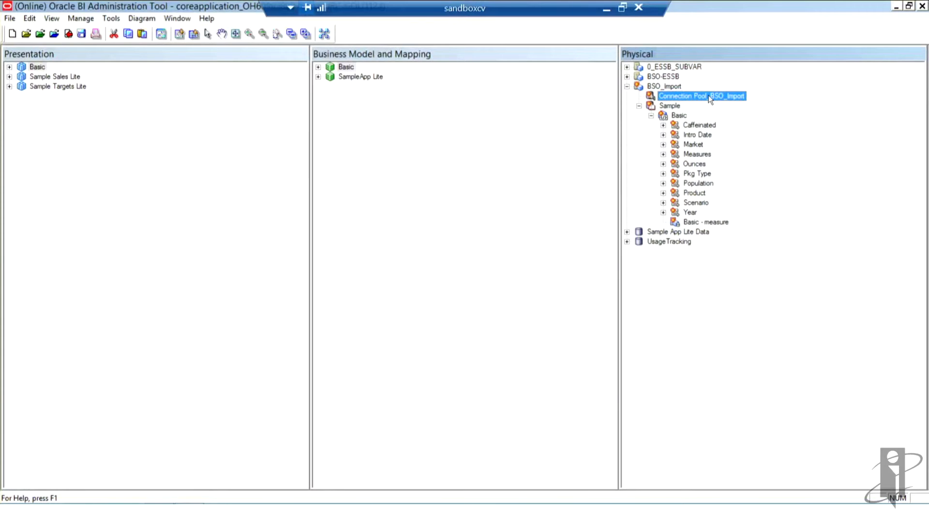
pyautogui.click(665, 86)
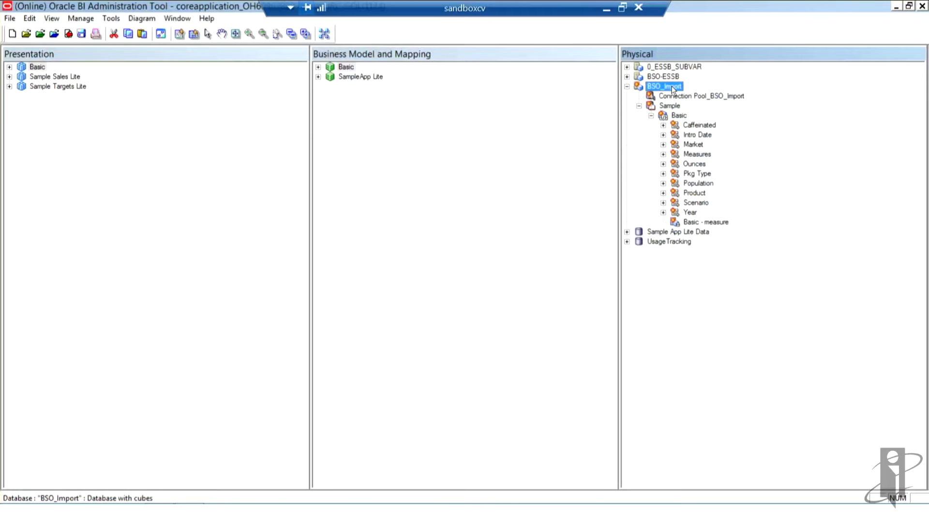
pyautogui.click(701, 96)
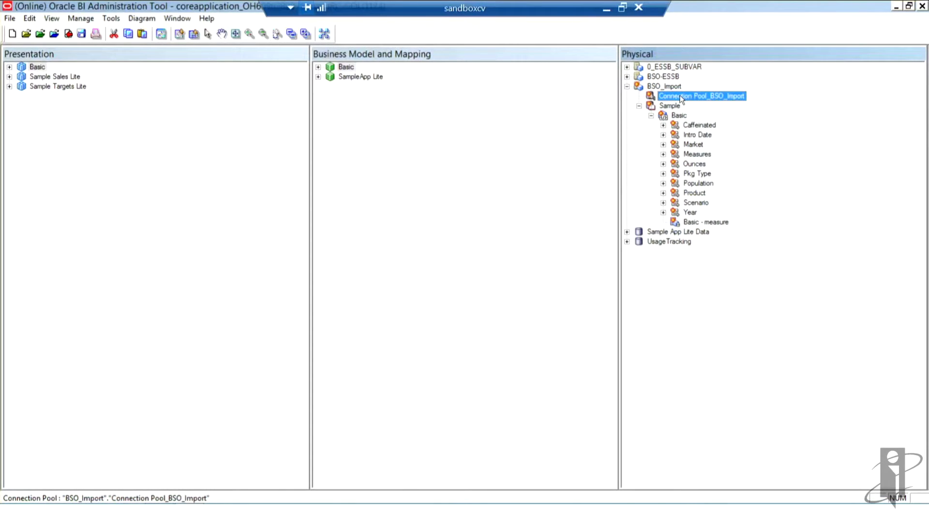
pyautogui.rightClick(702, 95)
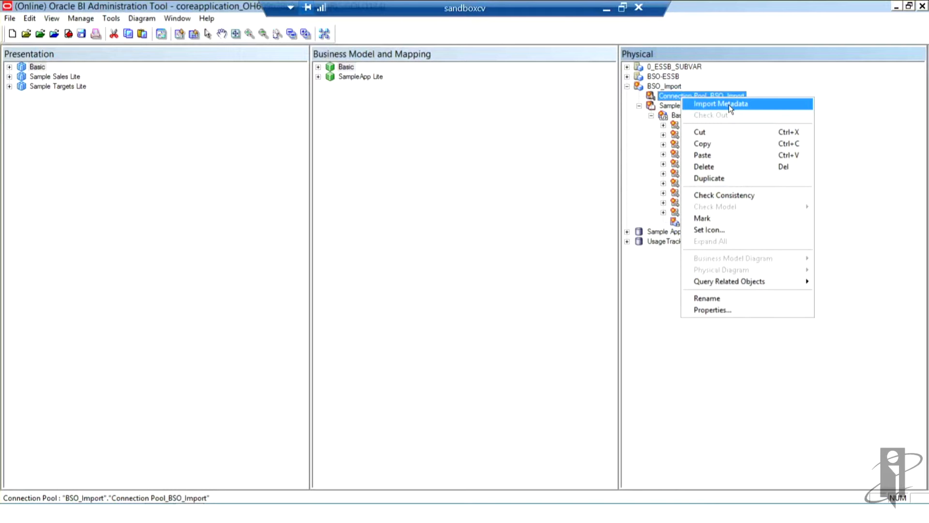
pyautogui.click(721, 103)
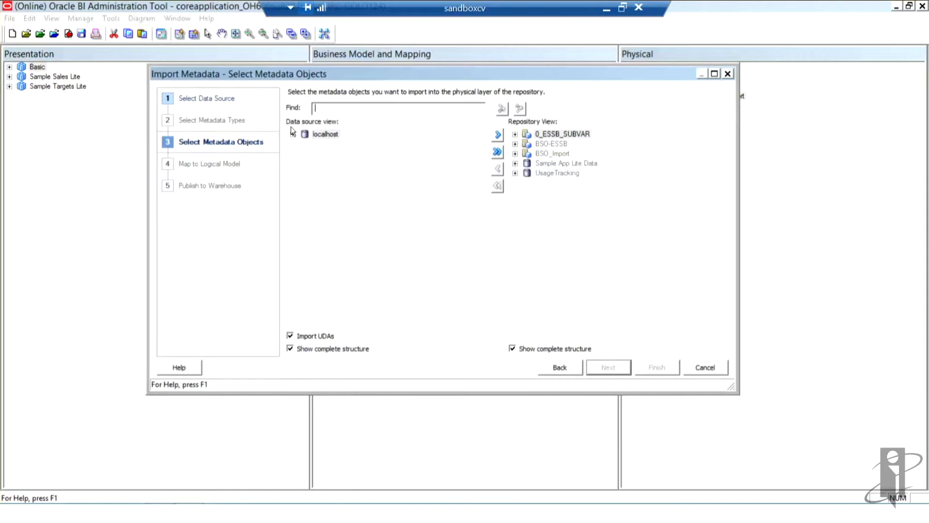
pyautogui.click(298, 134)
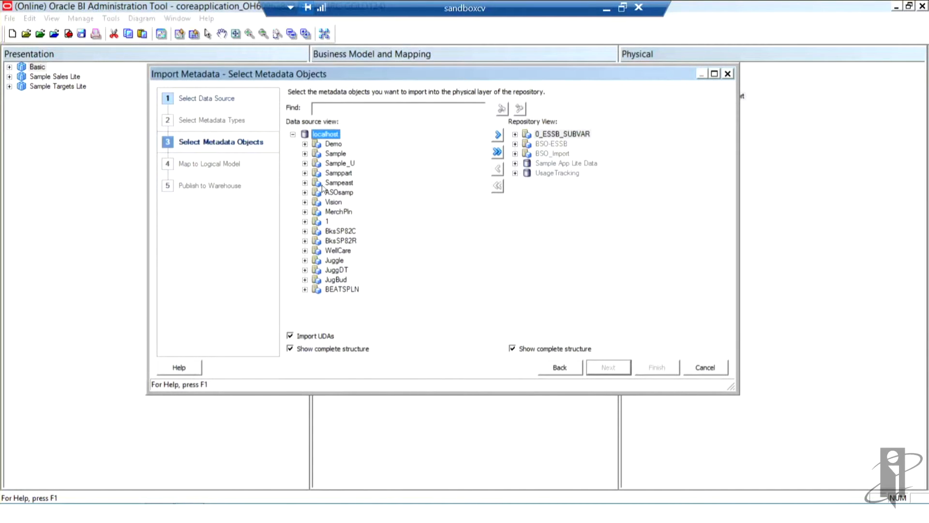
pyautogui.moveTo(561, 279)
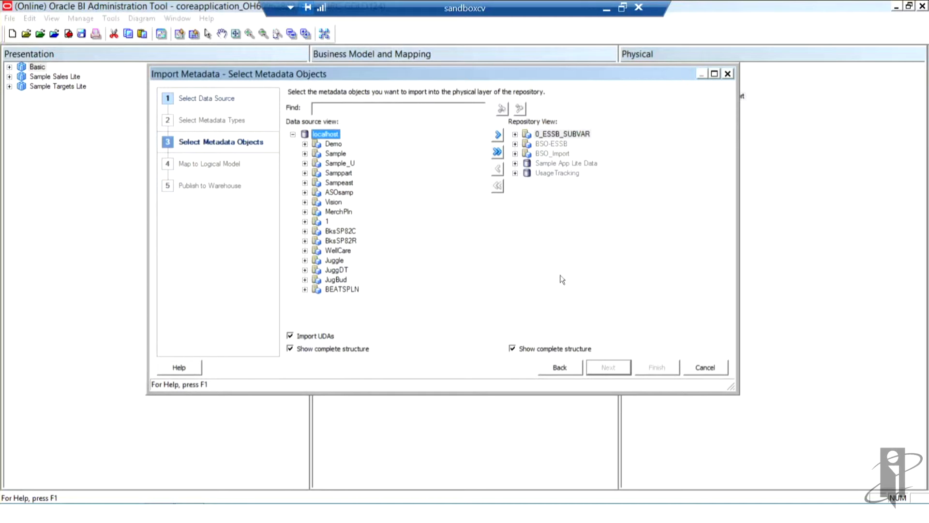
pyautogui.moveTo(706, 370)
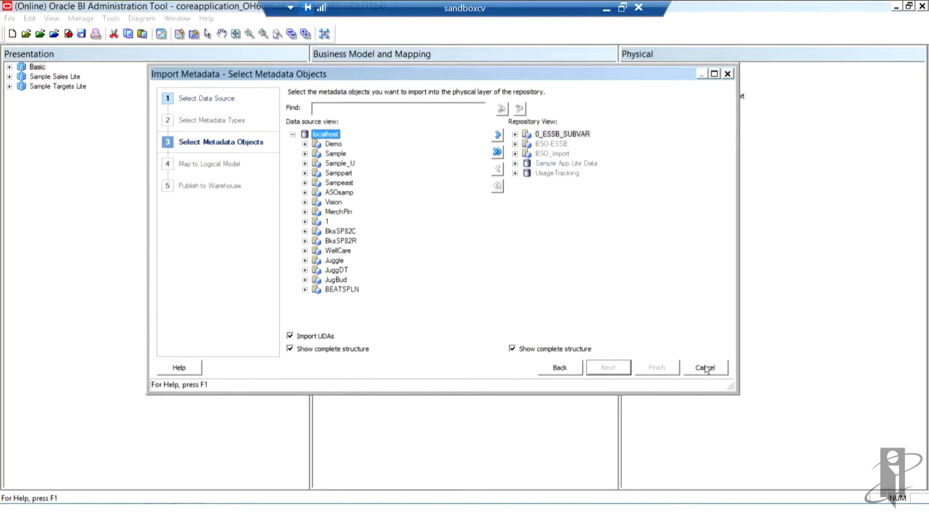
pyautogui.click(704, 366)
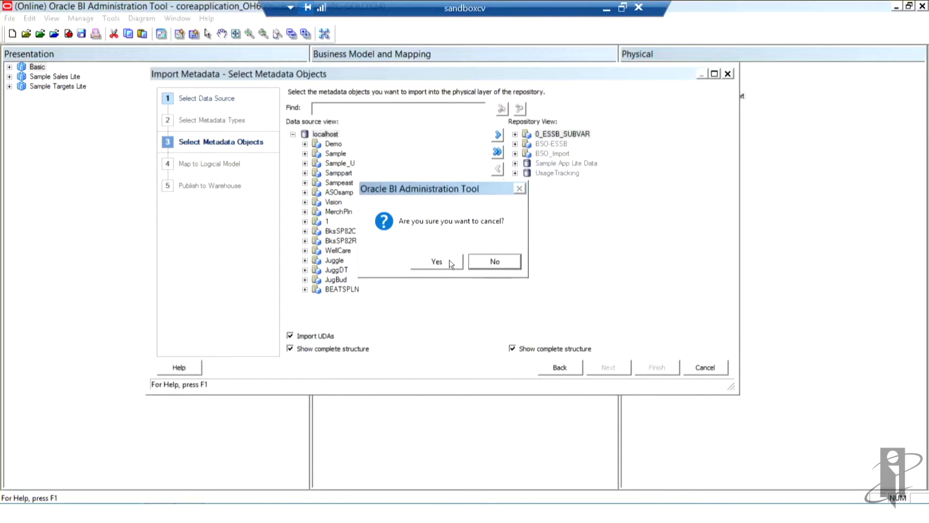
pyautogui.click(437, 262)
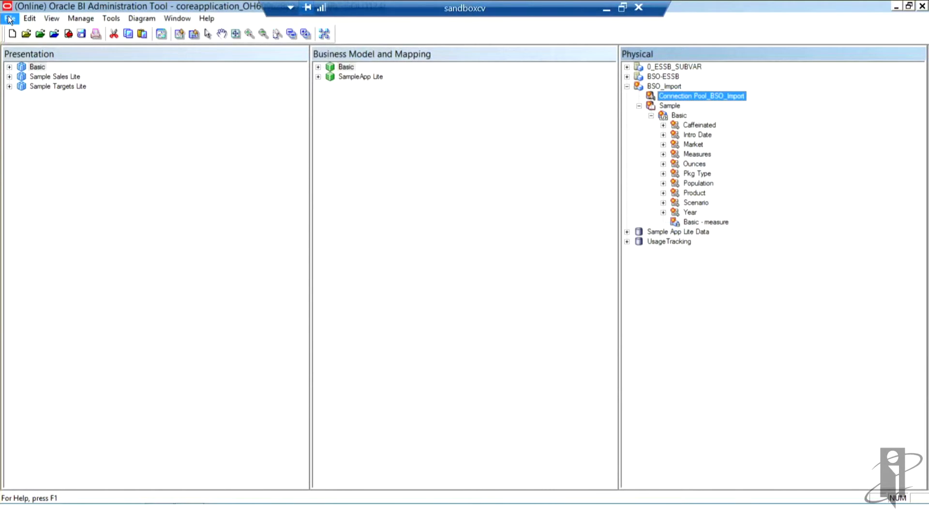
pyautogui.click(10, 18)
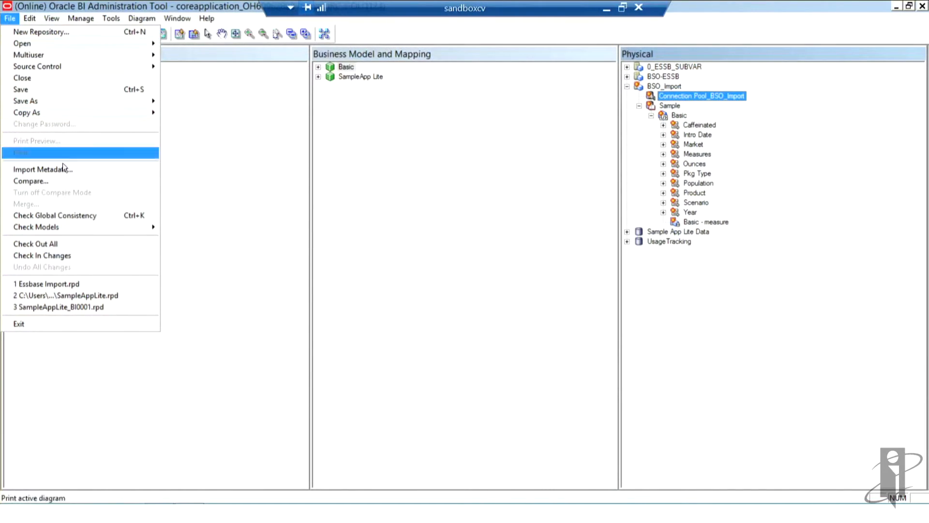
pyautogui.moveTo(42, 169)
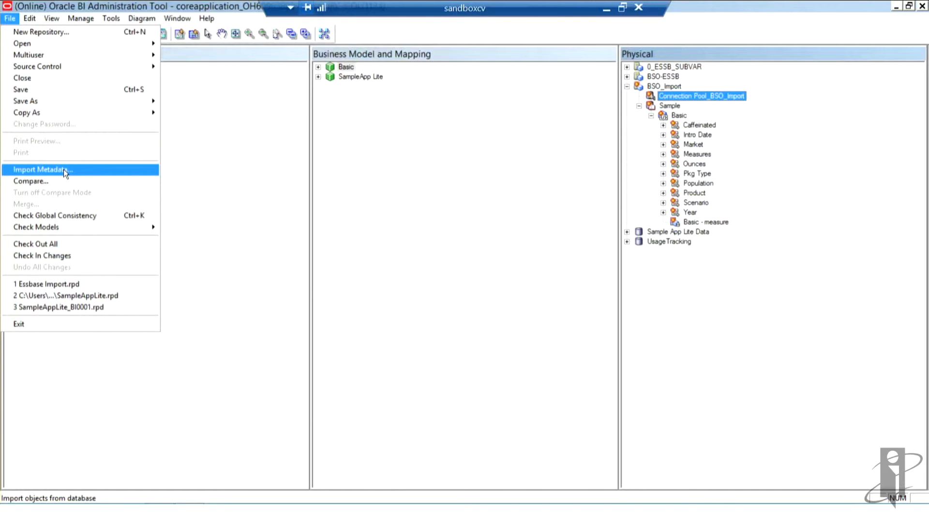
pyautogui.moveTo(373, 200)
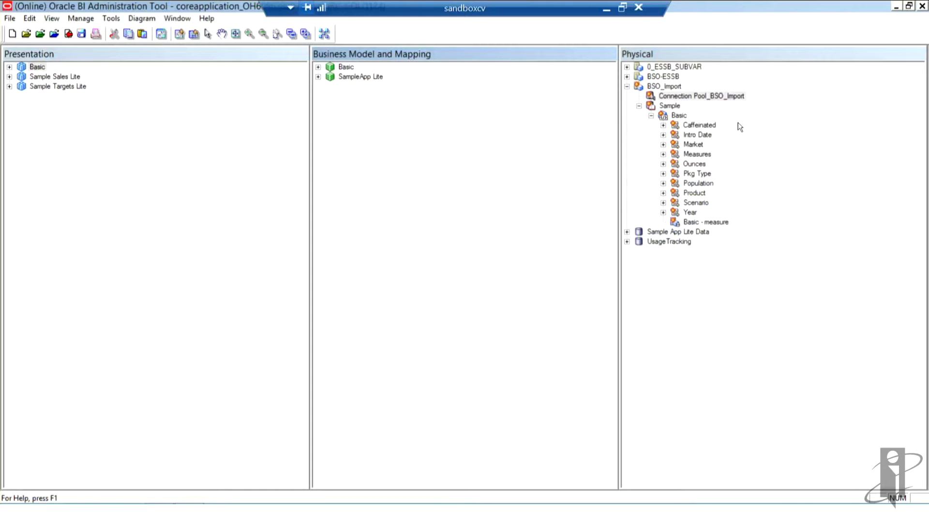
pyautogui.moveTo(476, 198)
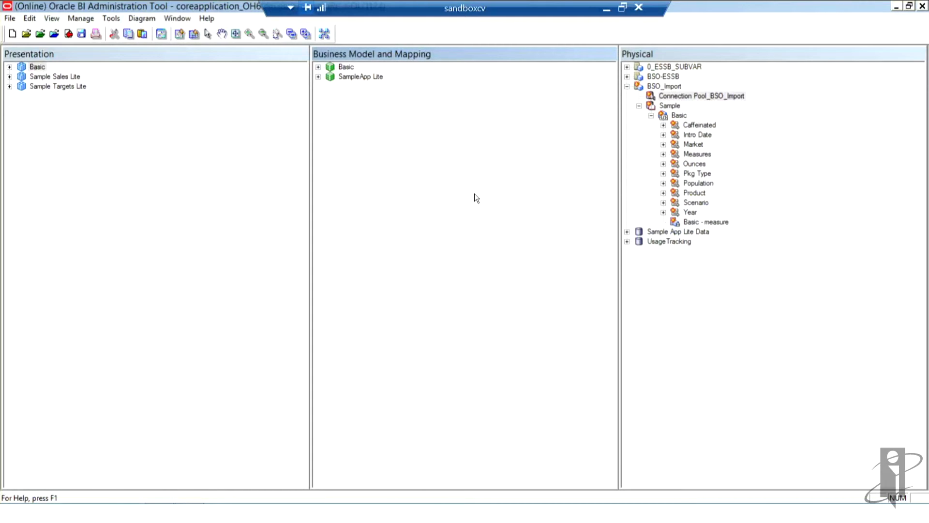
pyautogui.moveTo(689, 165)
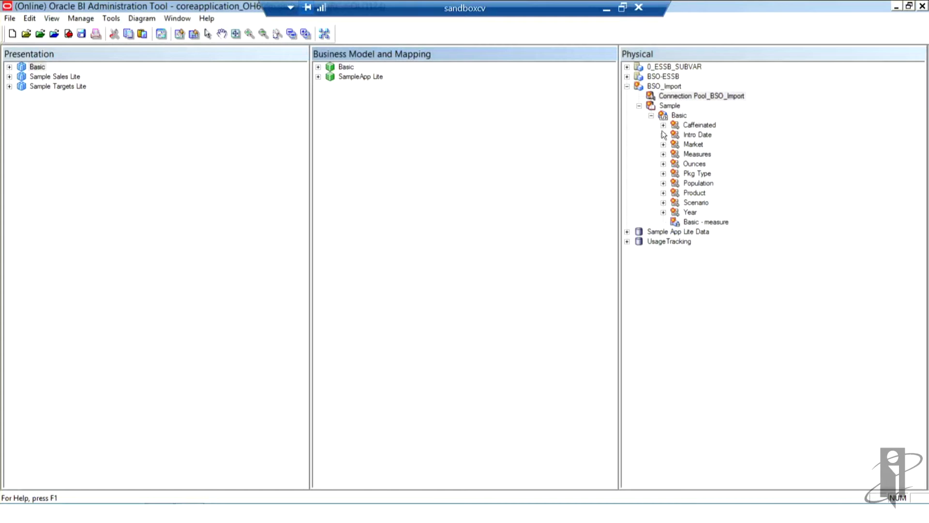
pyautogui.moveTo(705, 134)
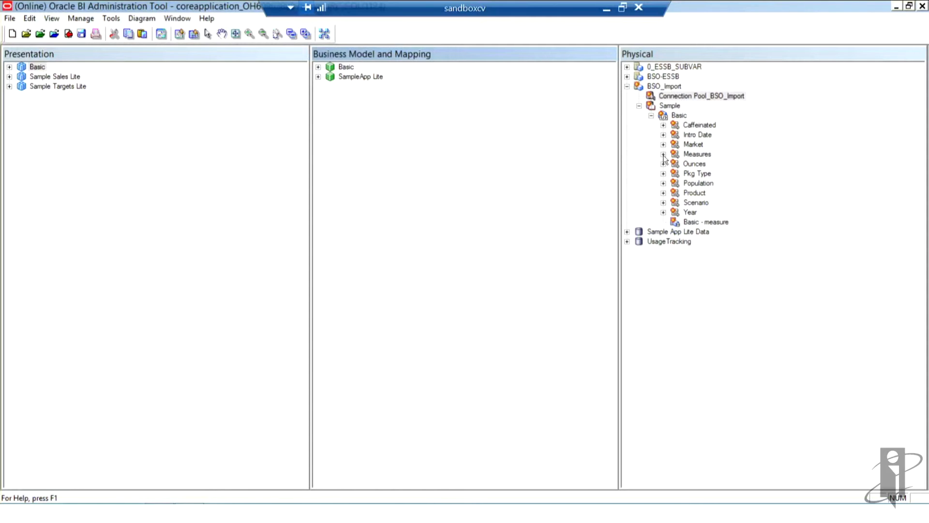
# Step: Expand Measures through Gen1, Gen2 and Gen4 levels to list their columns
pyautogui.click(663, 154)
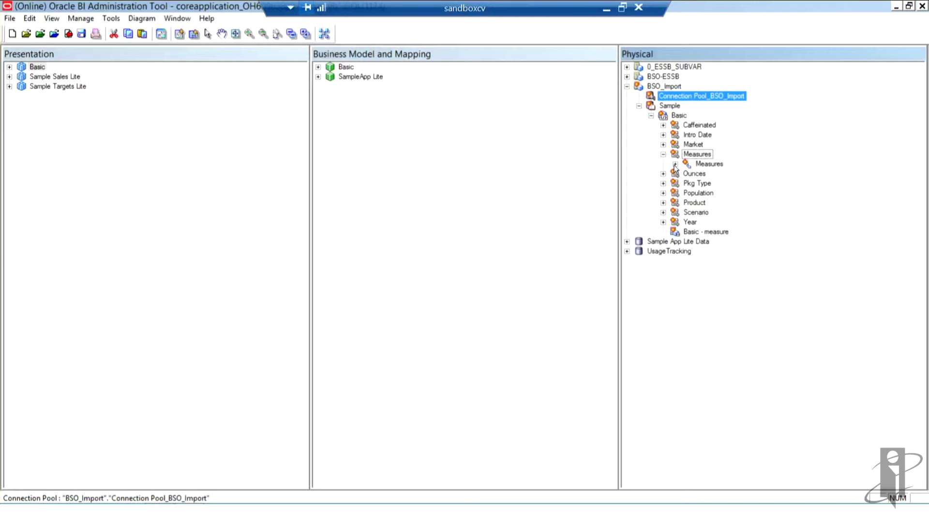
pyautogui.click(686, 164)
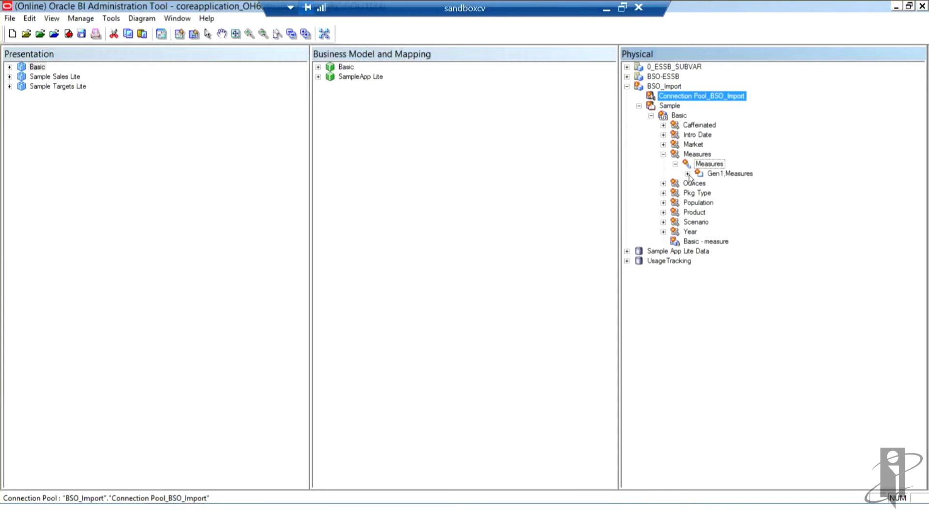
pyautogui.click(686, 173)
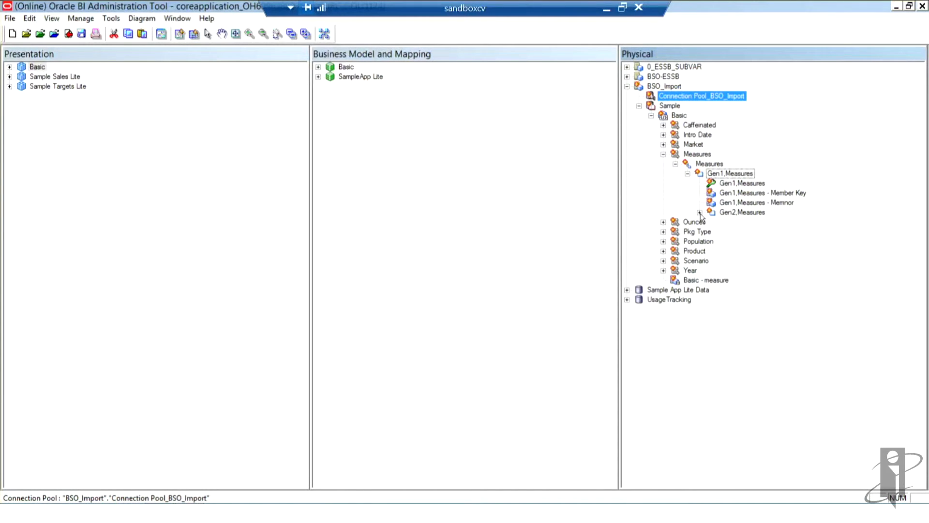
pyautogui.click(699, 212)
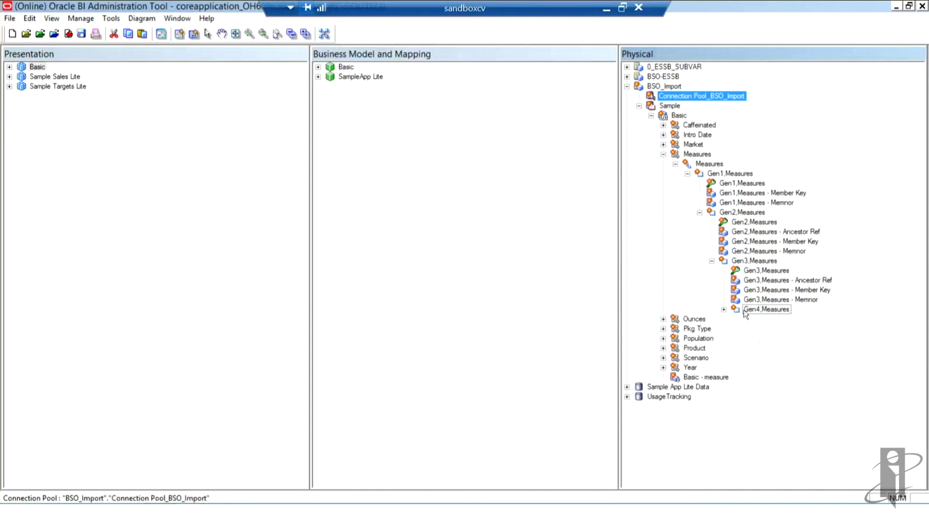
pyautogui.click(724, 308)
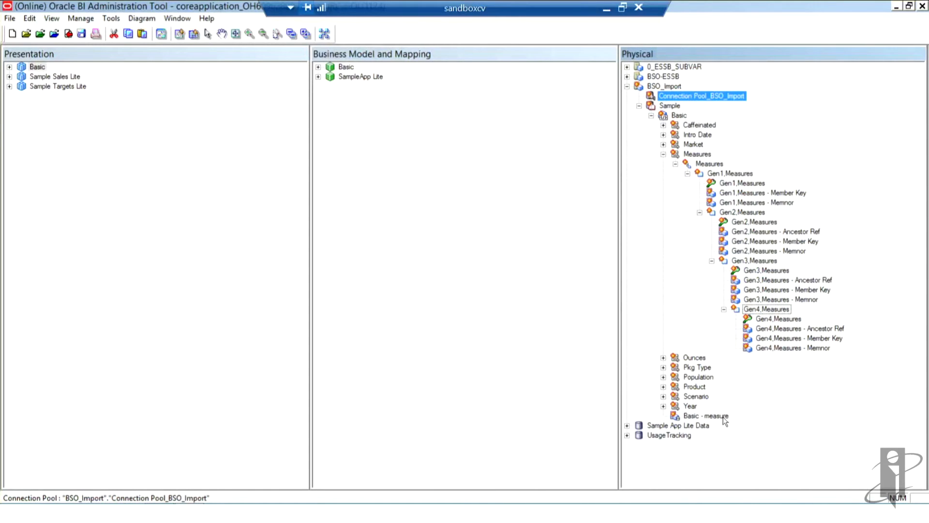
pyautogui.click(706, 415)
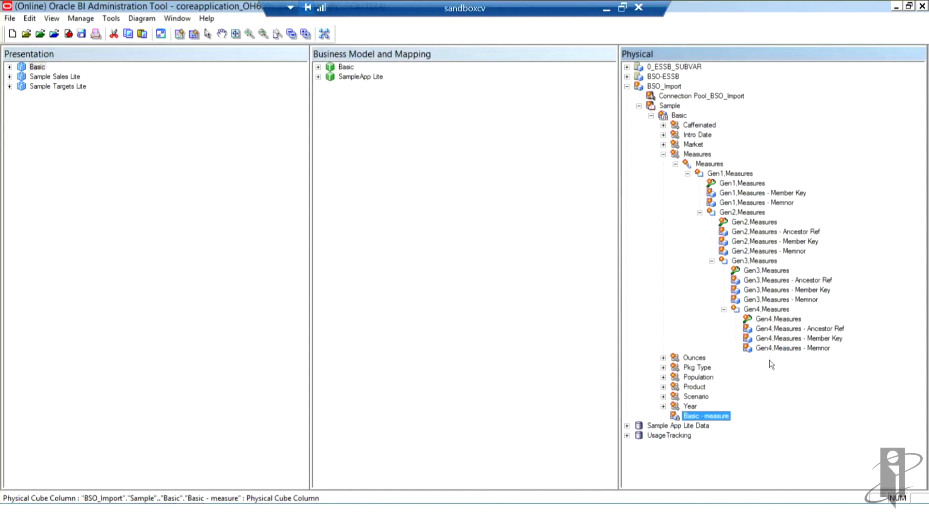
pyautogui.moveTo(747, 404)
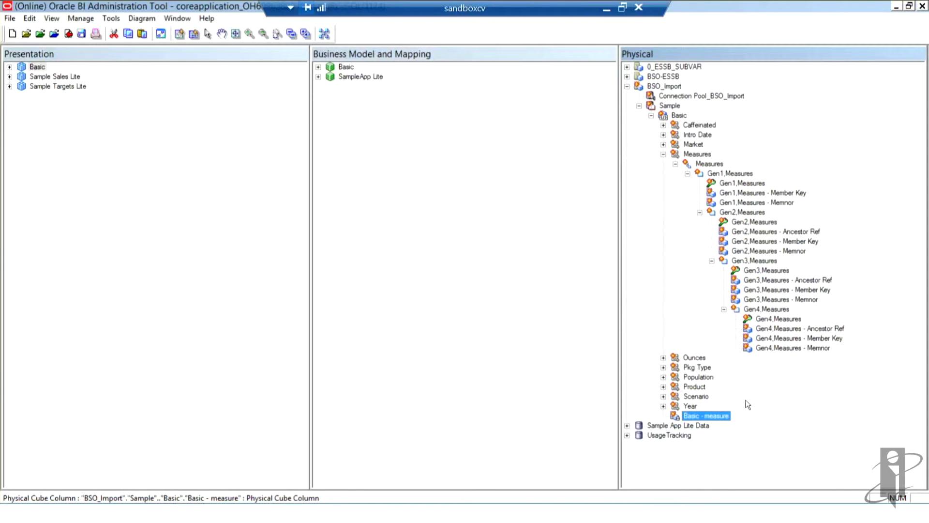
pyautogui.moveTo(766, 405)
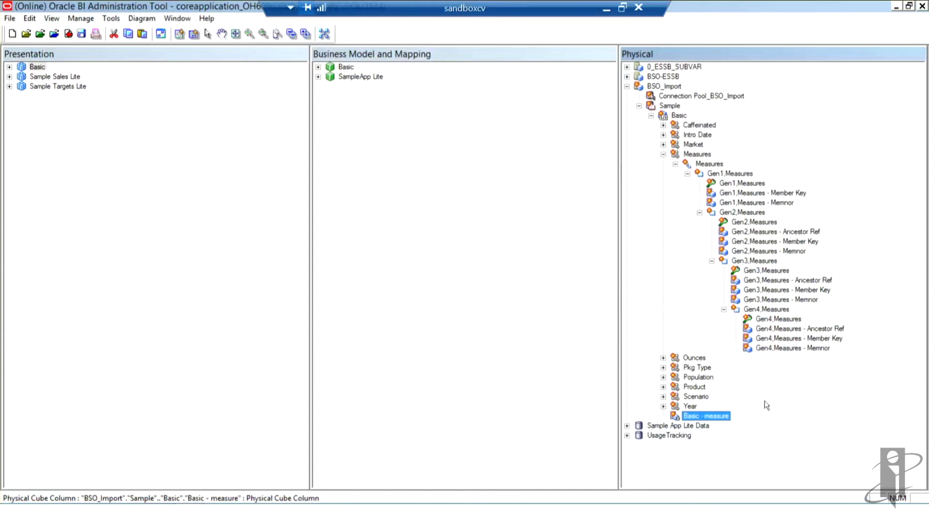
pyautogui.moveTo(766, 355)
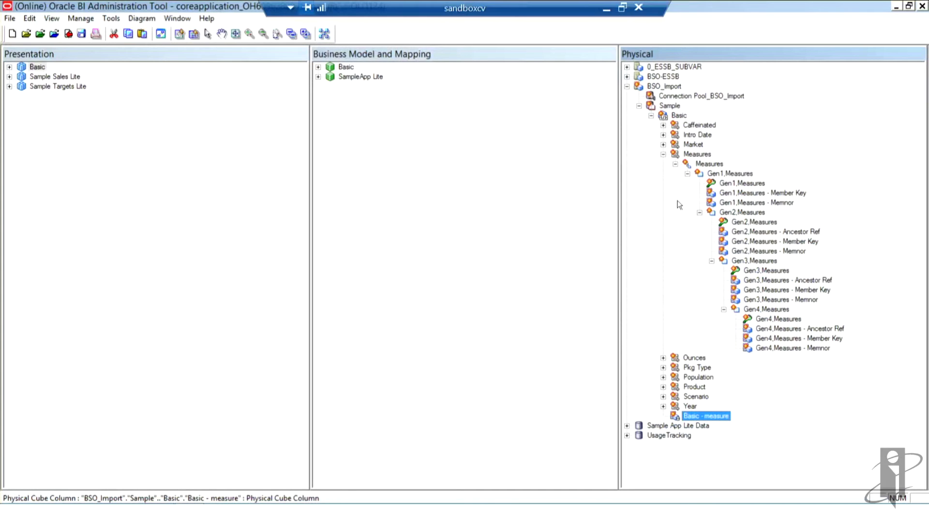
pyautogui.moveTo(661, 224)
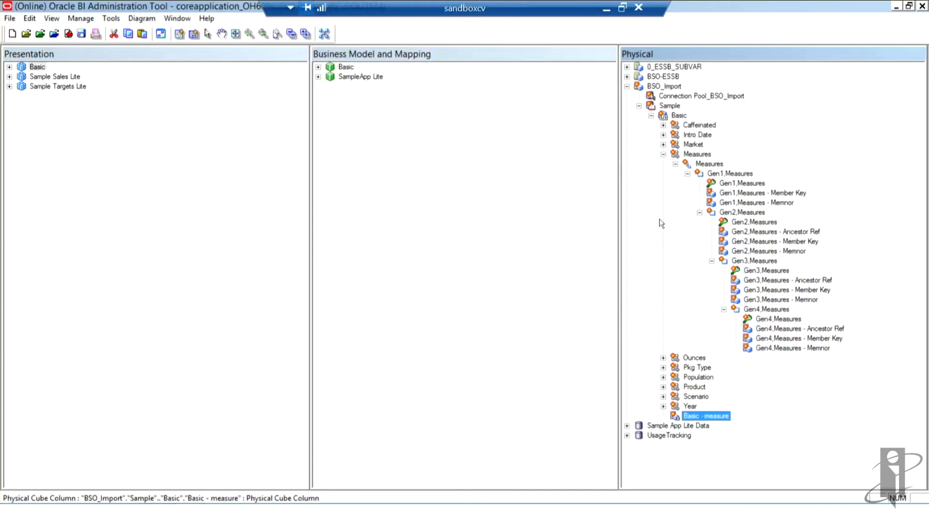
pyautogui.moveTo(663, 240)
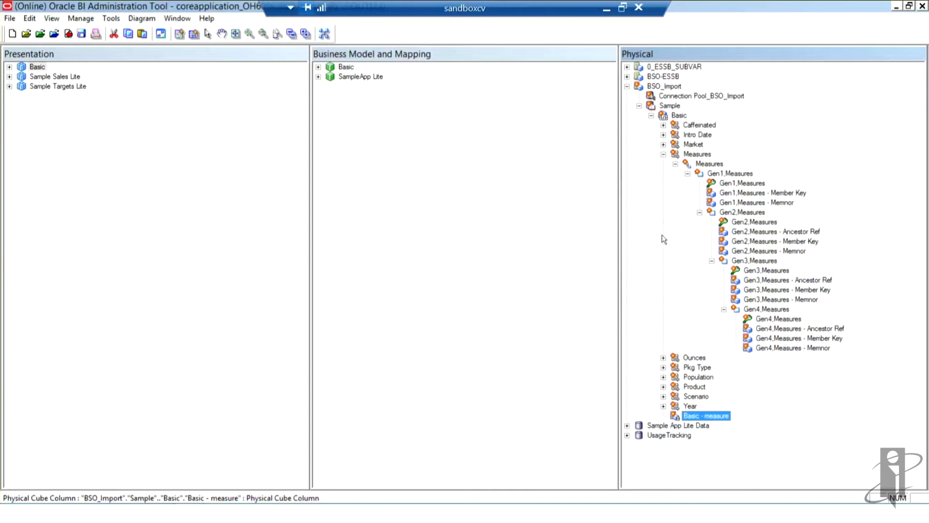
pyautogui.moveTo(734, 204)
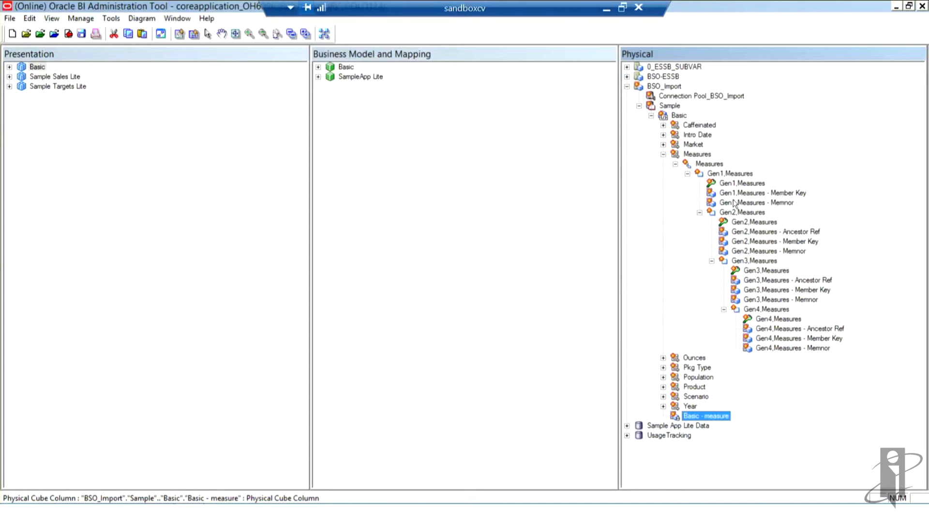
pyautogui.moveTo(749, 206)
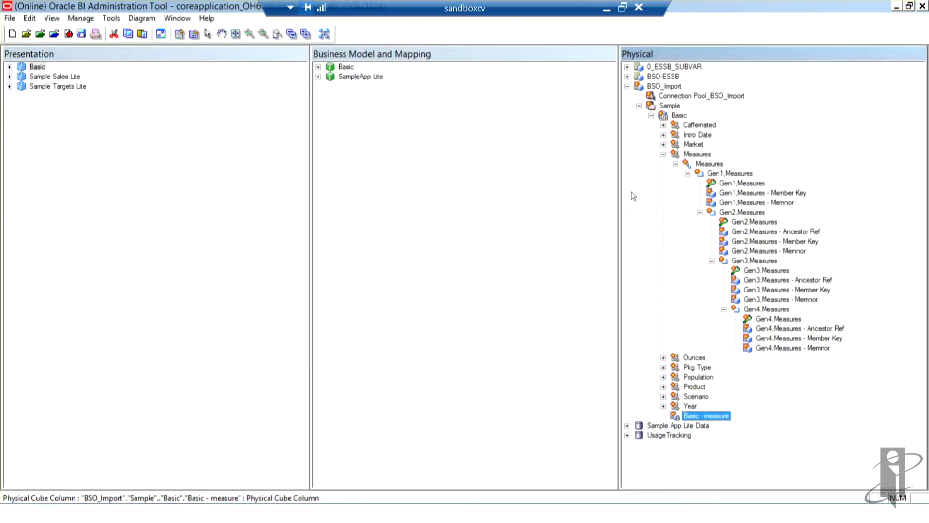
pyautogui.moveTo(773, 205)
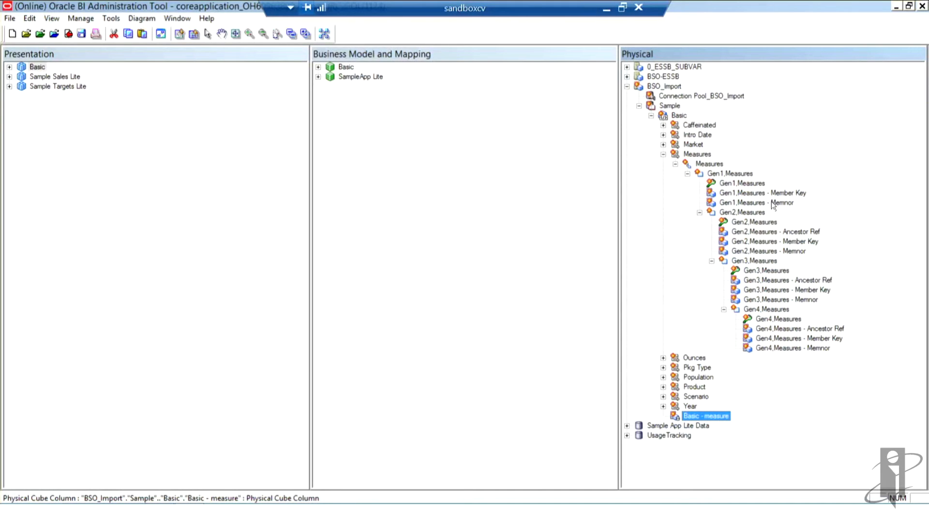
pyautogui.moveTo(692, 357)
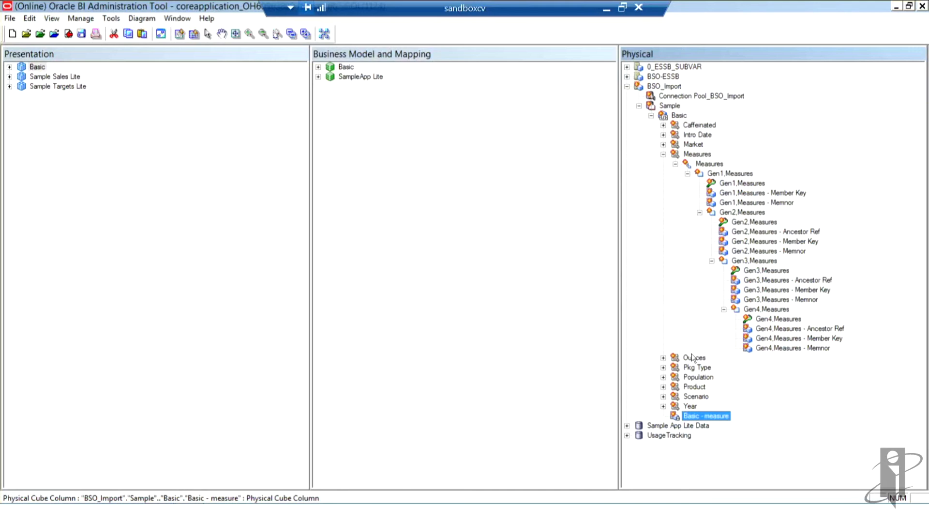
# Step: Collapse the Measures dimension and bring up the Basic cube's actions
pyautogui.click(664, 154)
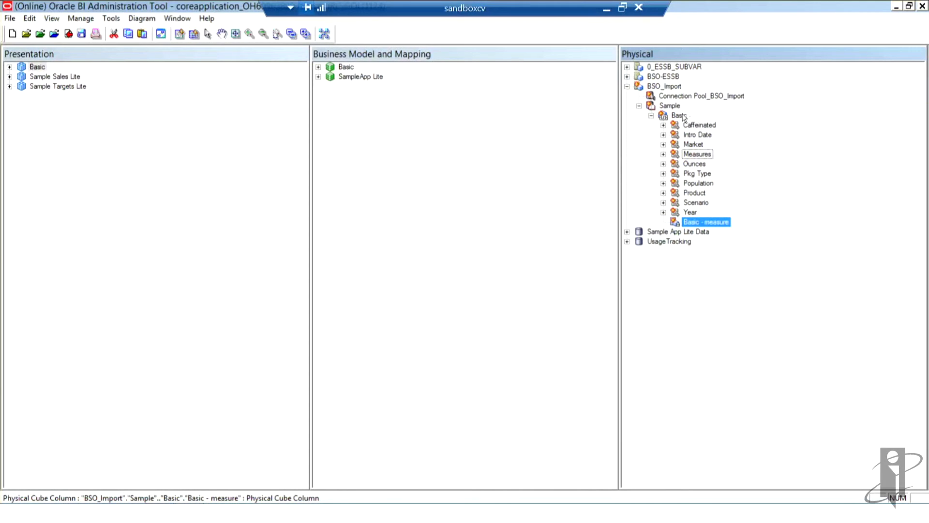
pyautogui.rightClick(678, 114)
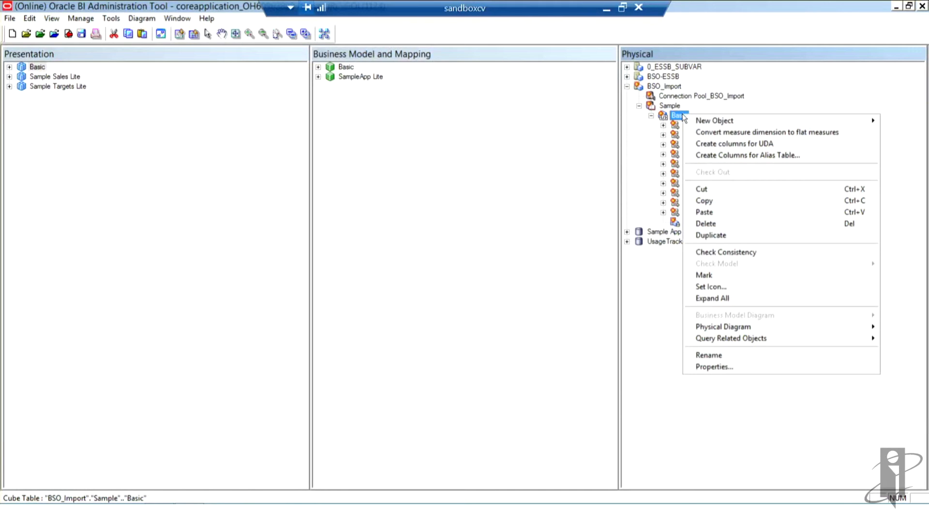
pyautogui.moveTo(715, 120)
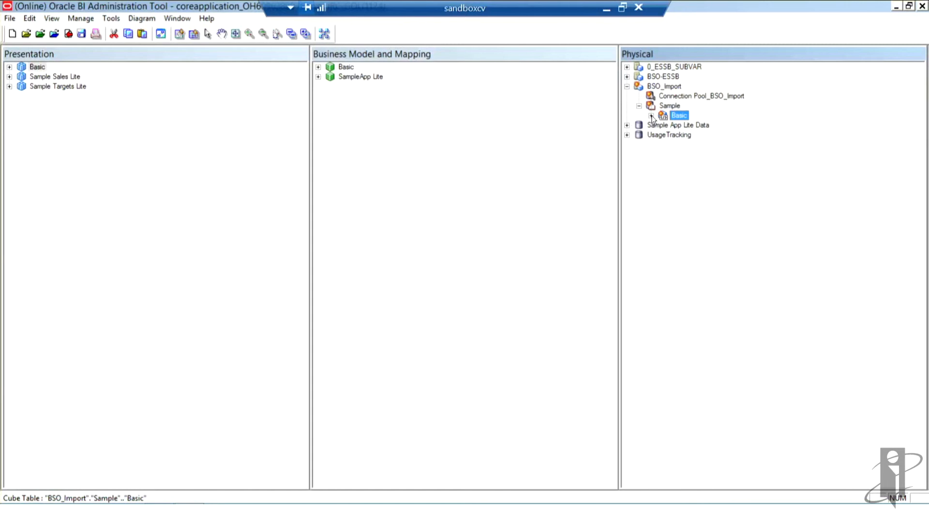
# Step: Expand the Basic cube and inspect Additions, Ending Inventory, Margin, Marketing, Opening Inventory and Payroll
pyautogui.click(651, 116)
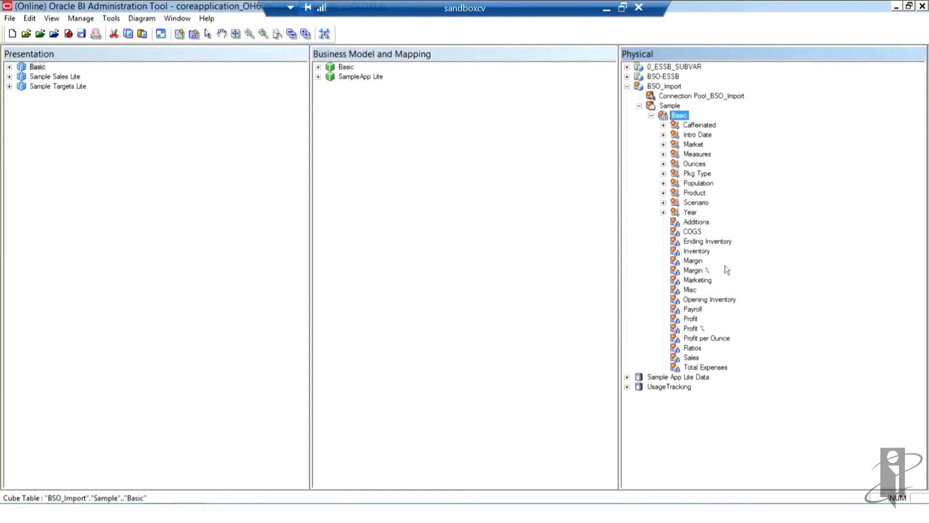
pyautogui.moveTo(703, 227)
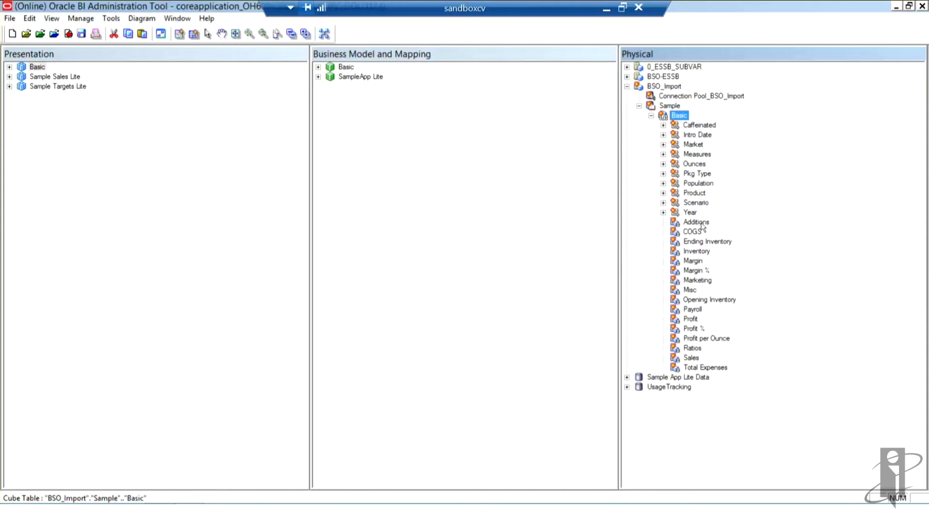
pyautogui.click(696, 221)
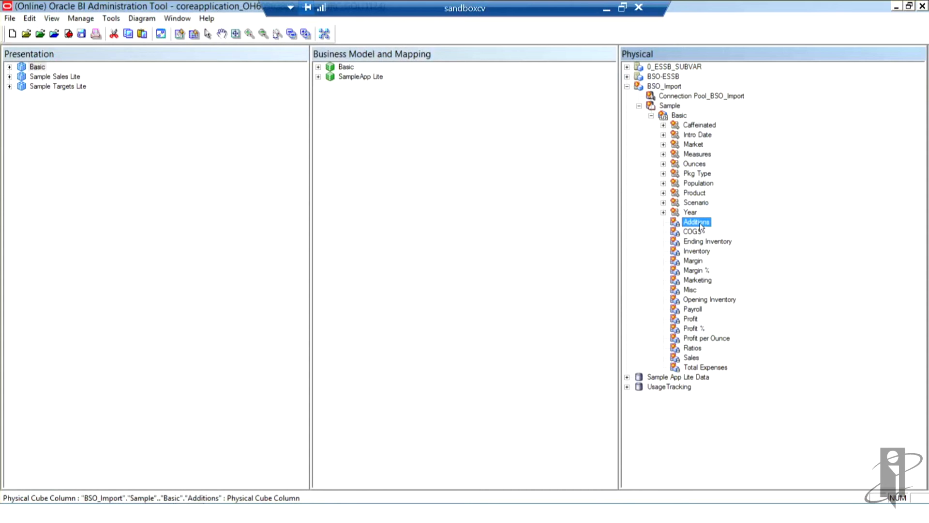
pyautogui.moveTo(699, 233)
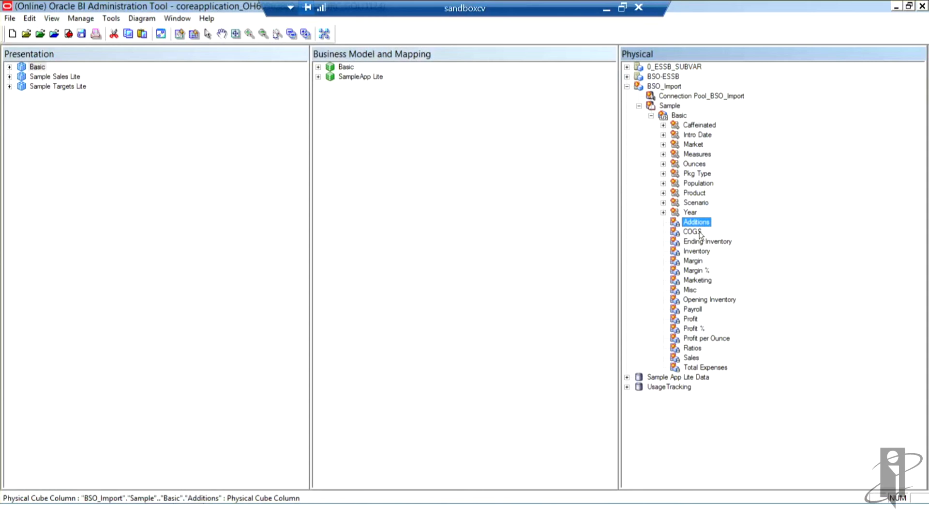
pyautogui.click(708, 240)
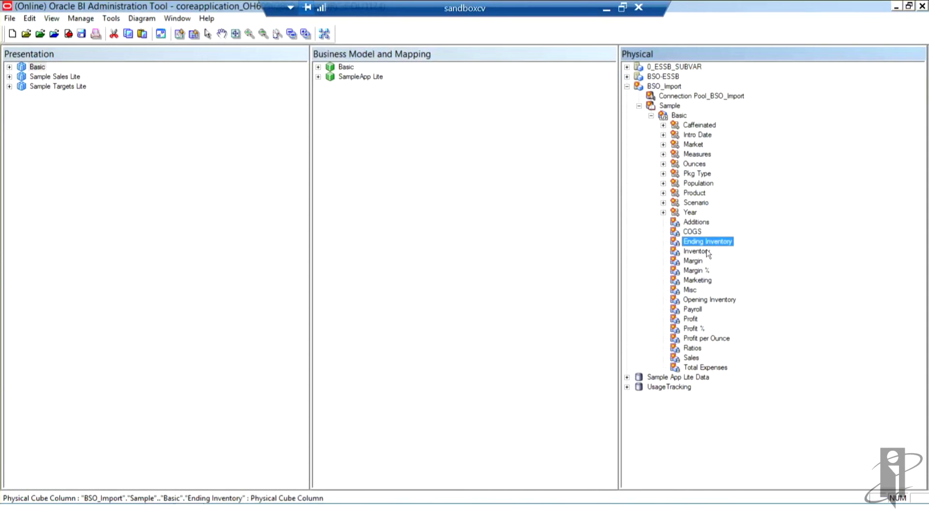
pyautogui.click(693, 260)
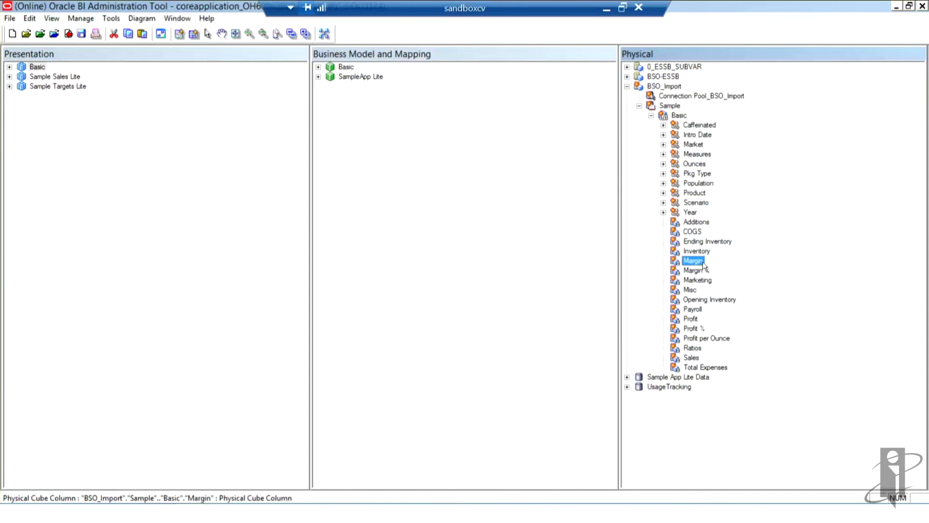
pyautogui.click(697, 279)
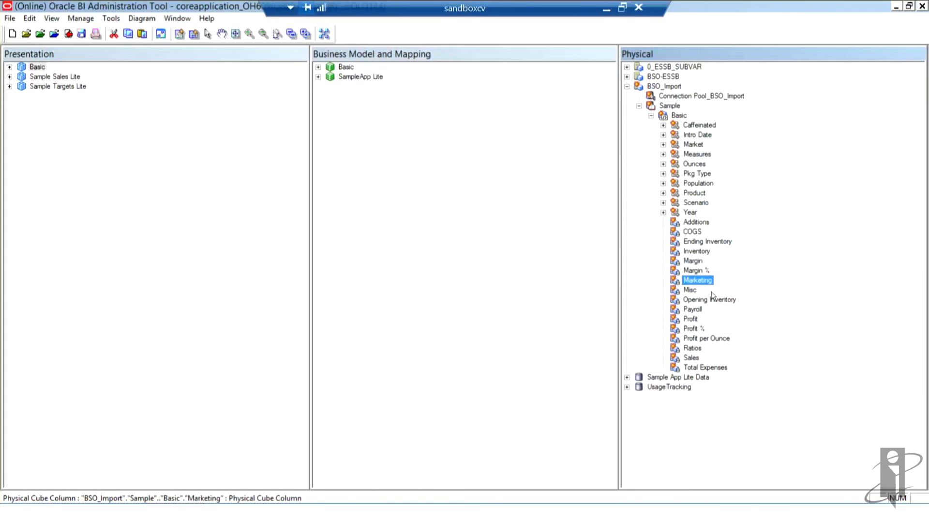
pyautogui.click(709, 298)
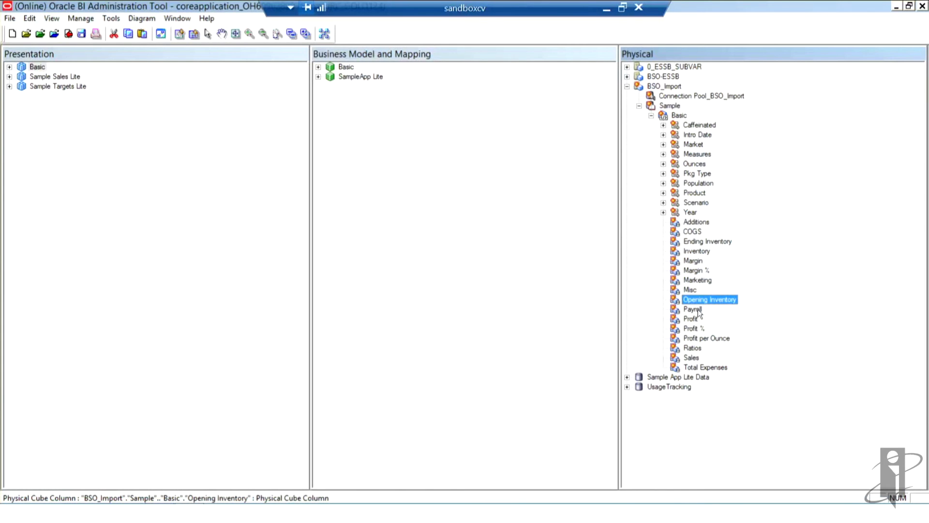
pyautogui.click(692, 309)
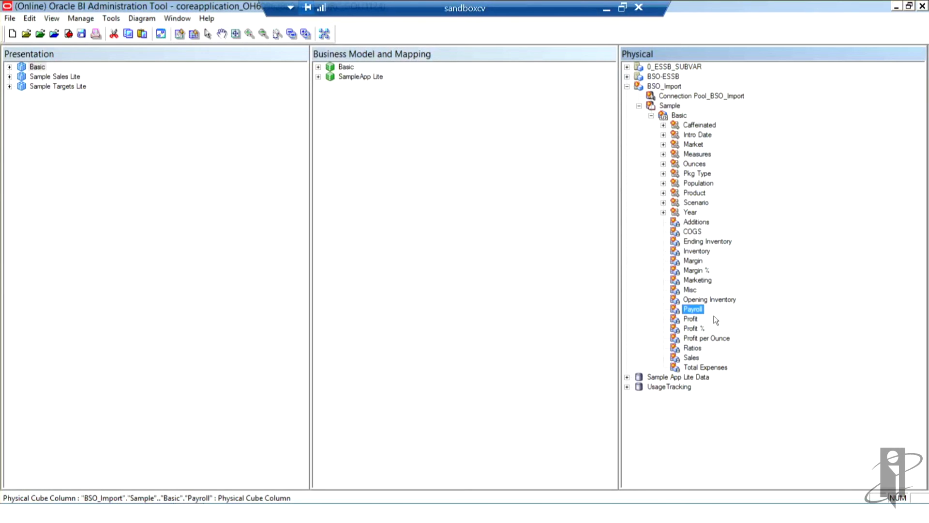
pyautogui.moveTo(706, 237)
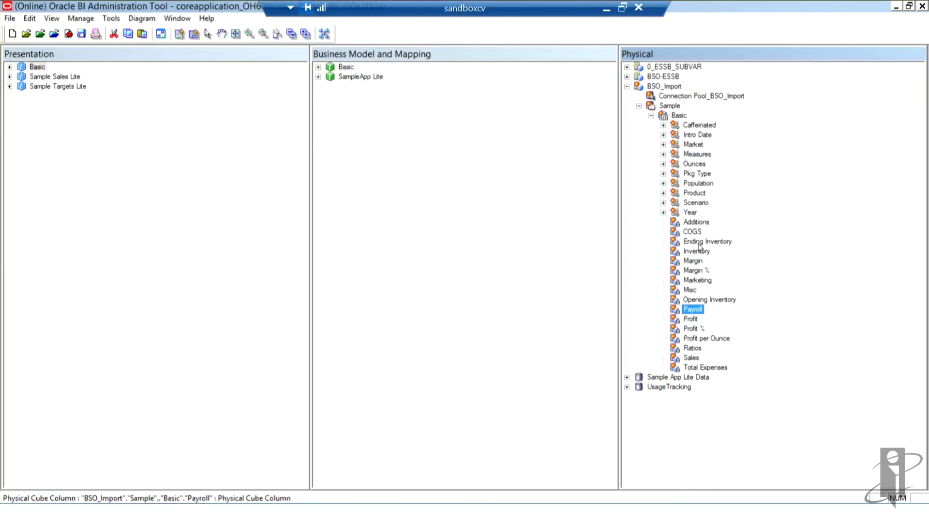
pyautogui.moveTo(722, 286)
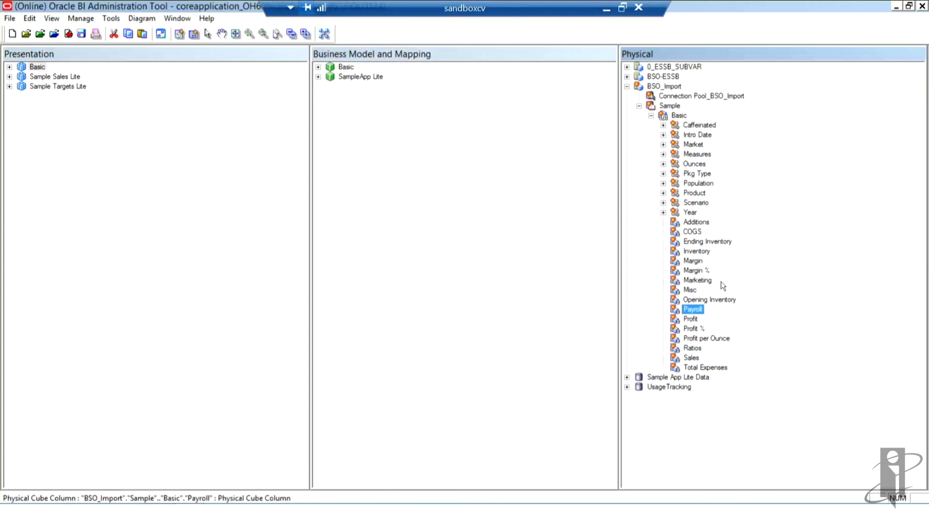
pyautogui.moveTo(657, 228)
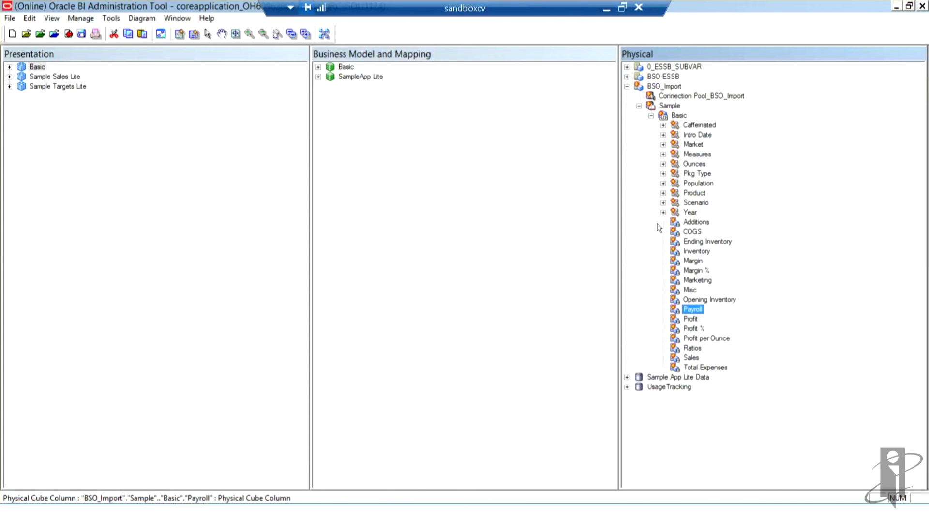
pyautogui.moveTo(732, 350)
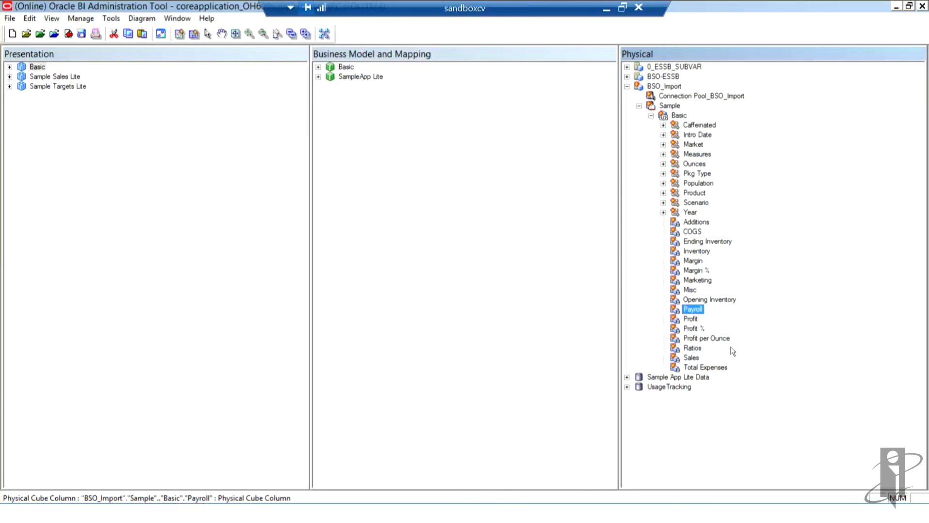
pyautogui.moveTo(680, 269)
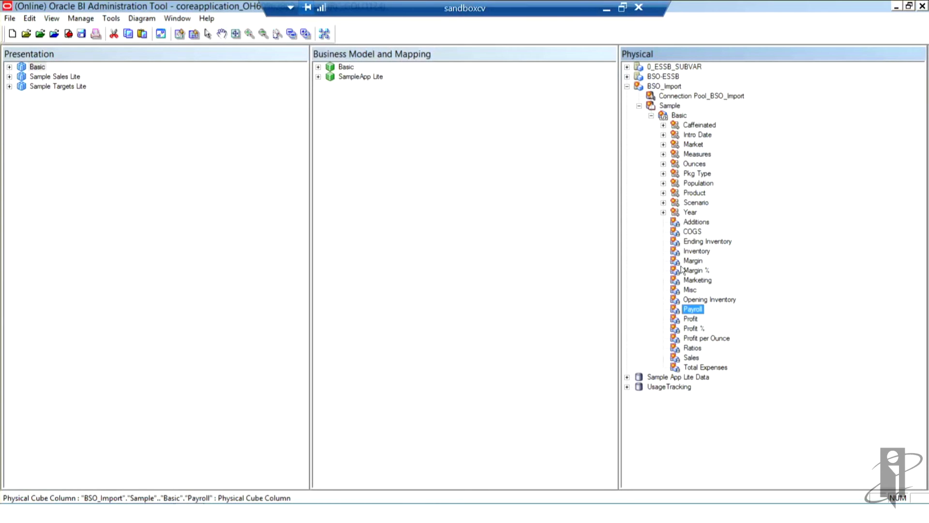
pyautogui.moveTo(712, 265)
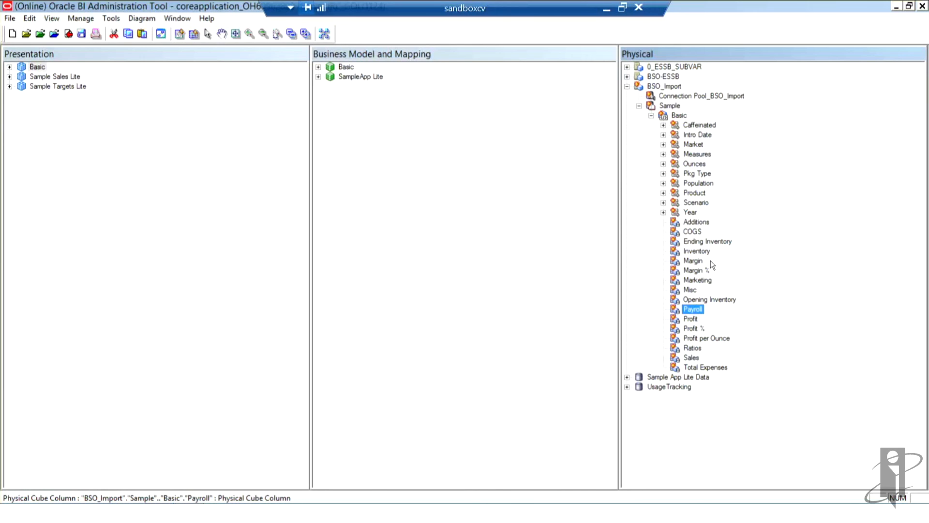
pyautogui.moveTo(729, 197)
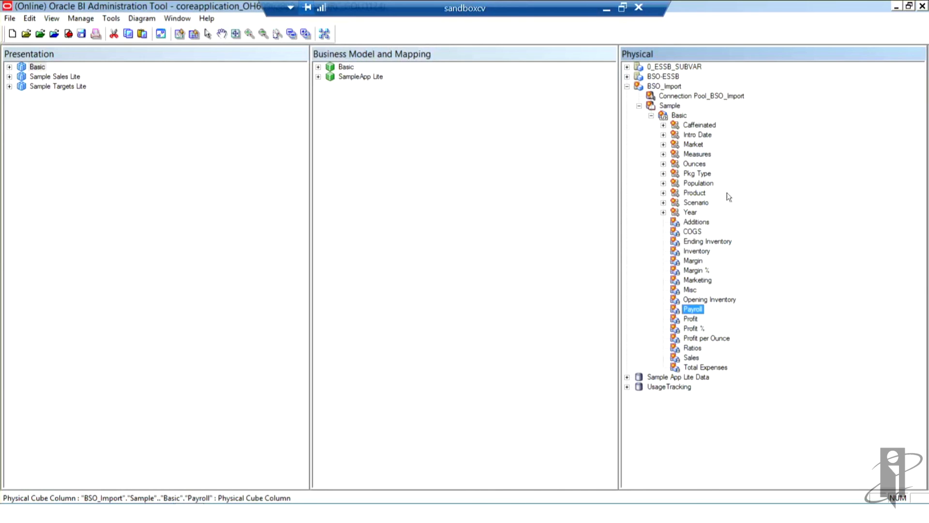